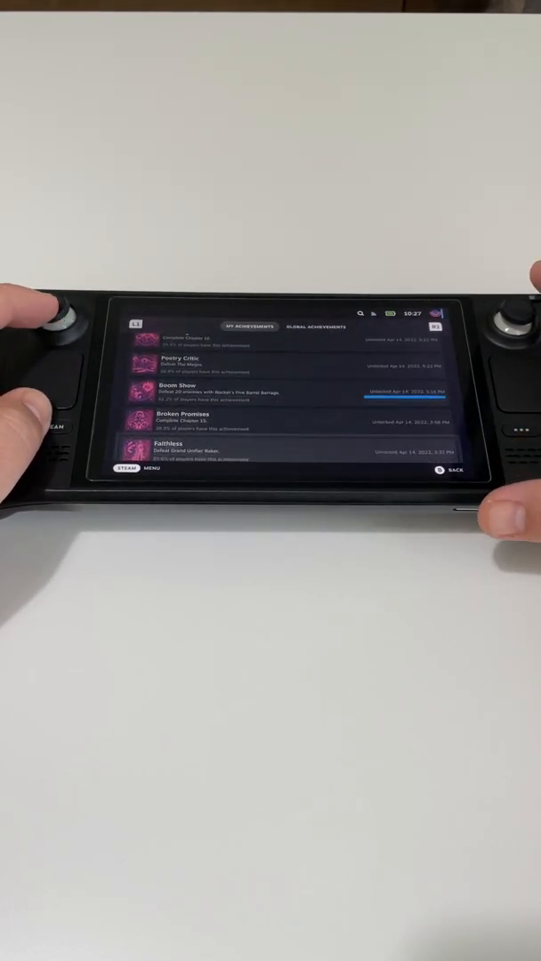
Open Edit beside Active Keyboards to list layouts, with only Standard QWERTY enabled
scroll(down, 3)
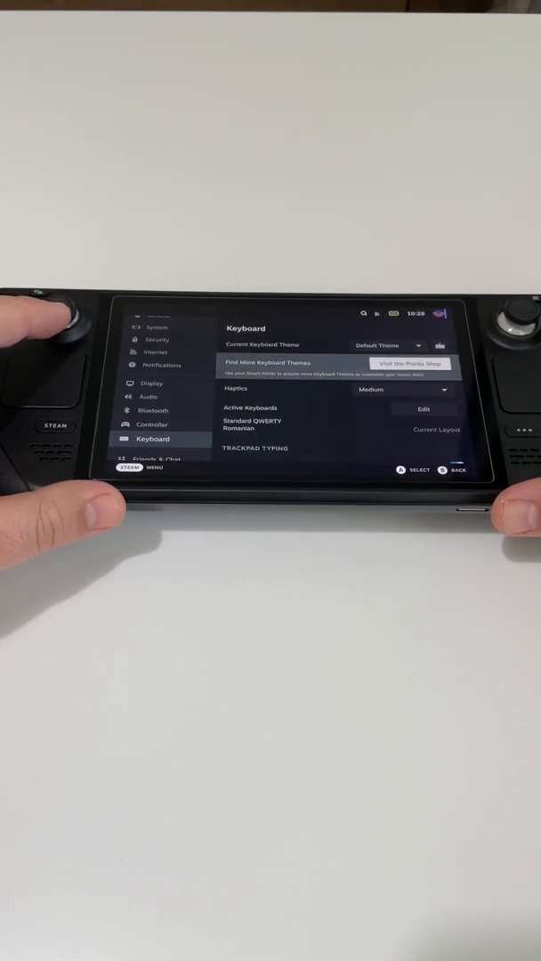
click(423, 408)
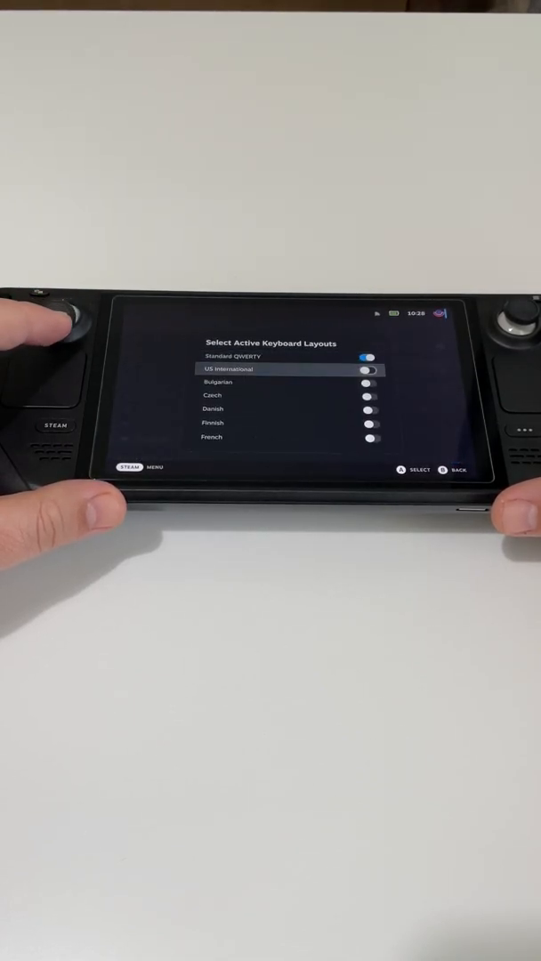